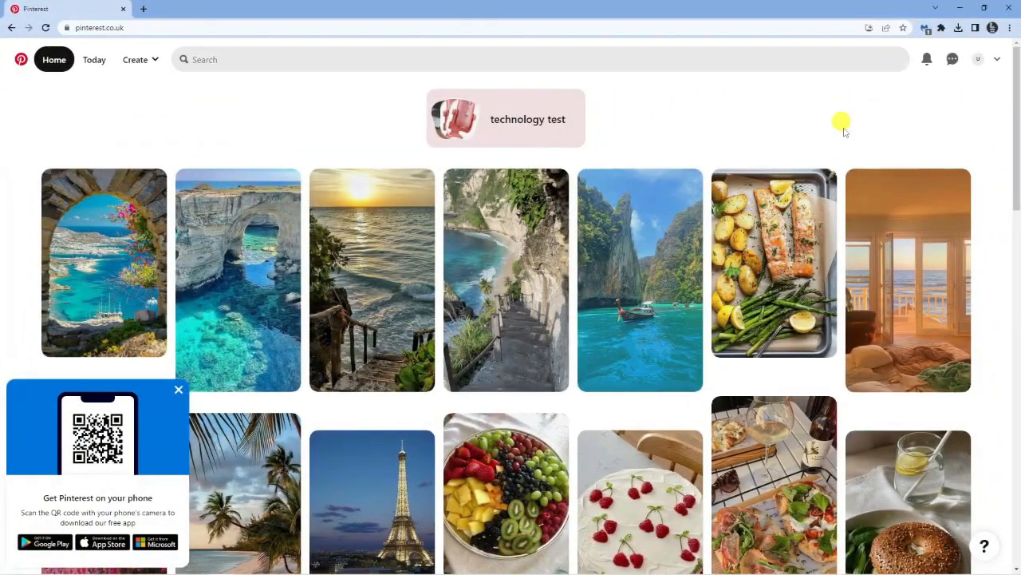
mouse_move(982, 96)
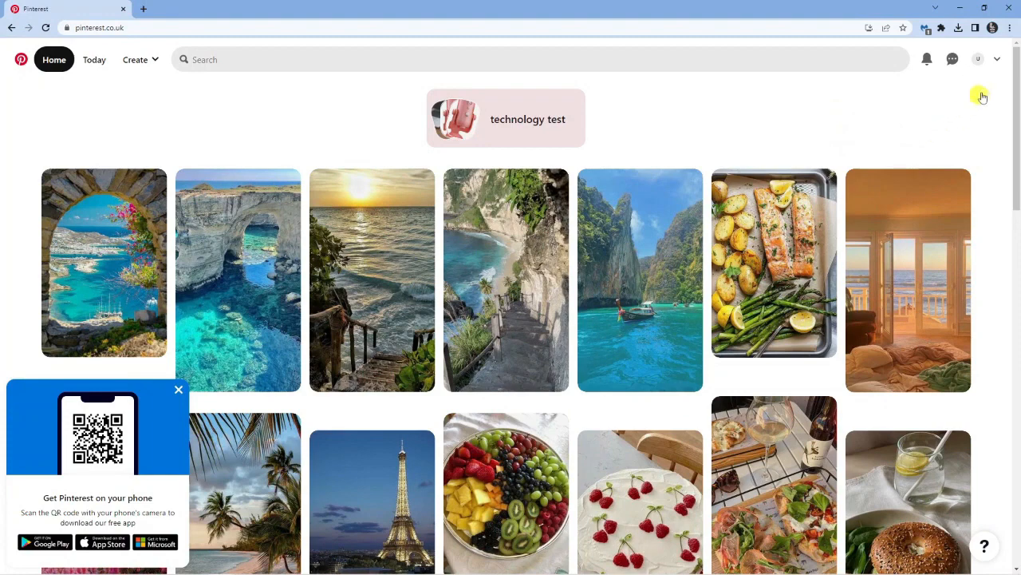
mouse_move(802, 135)
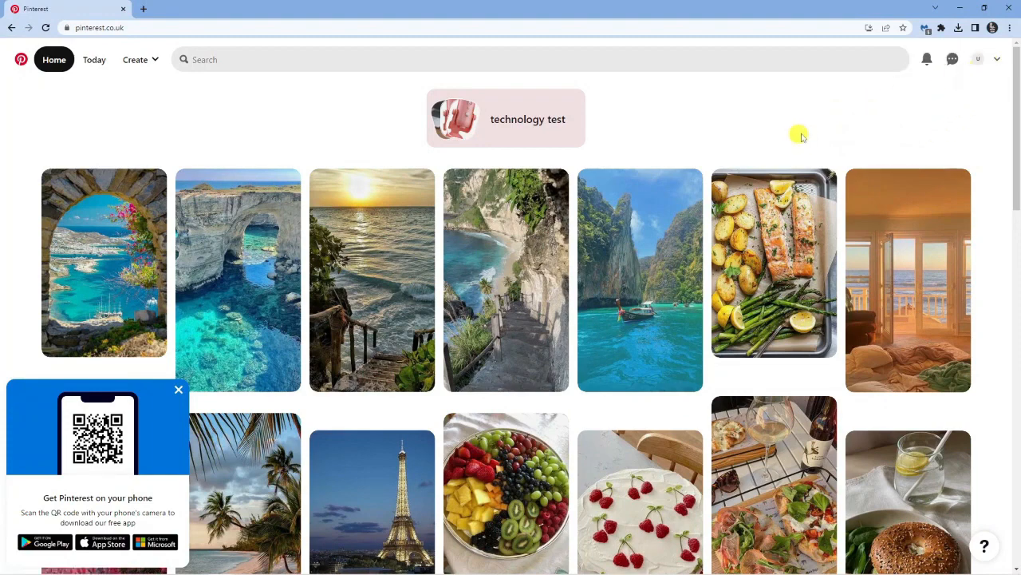
mouse_move(598, 149)
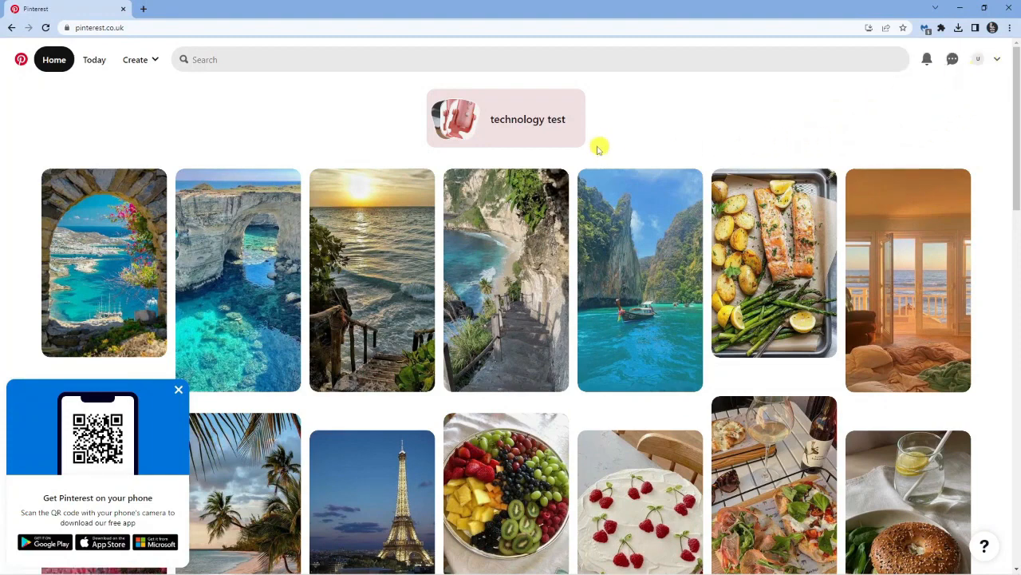
mouse_move(144, 86)
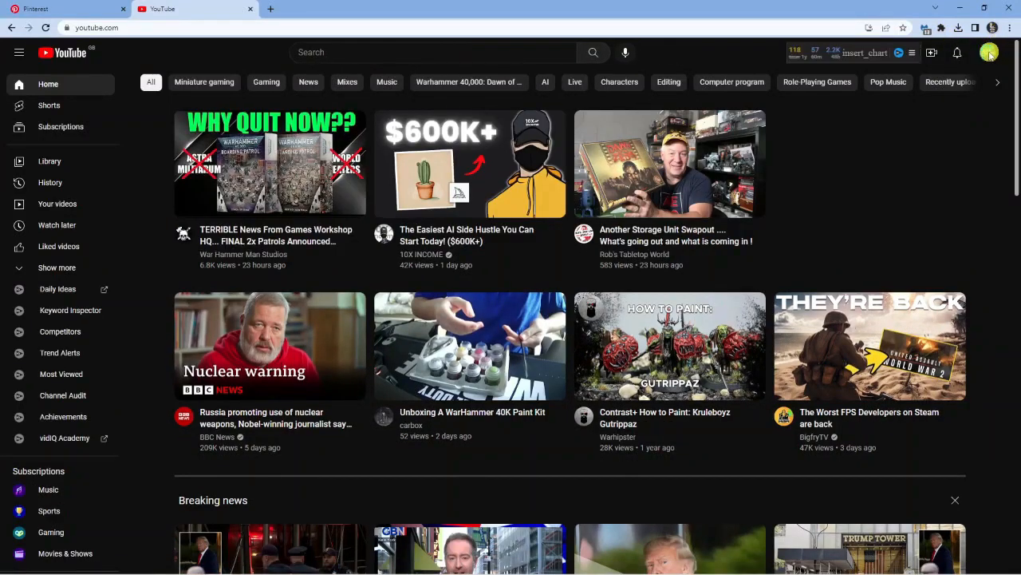
From the account menu, go to the Tech Tutor channel and open the How To Create Pinterest Account video.
left_click(990, 53)
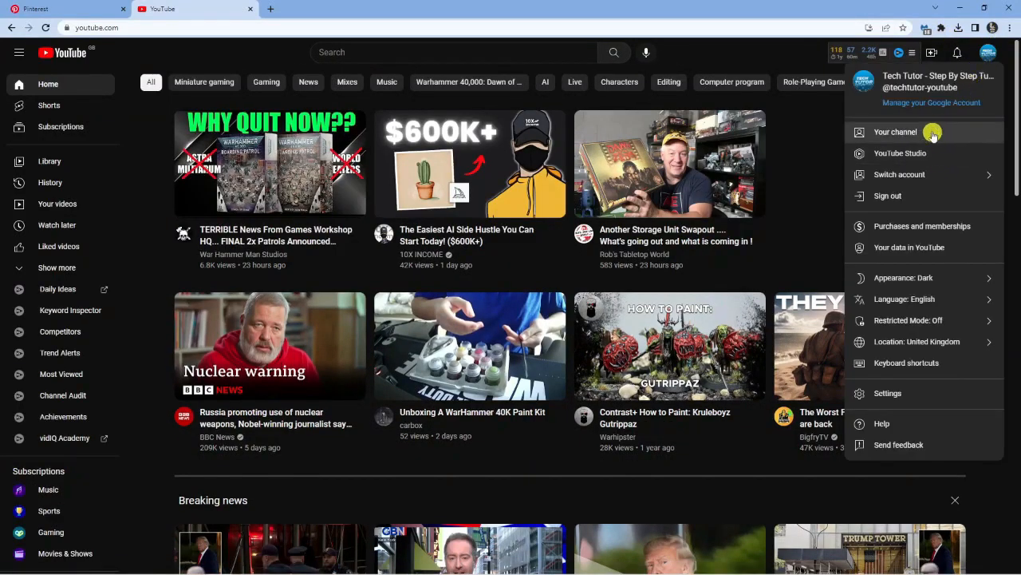
left_click(895, 131)
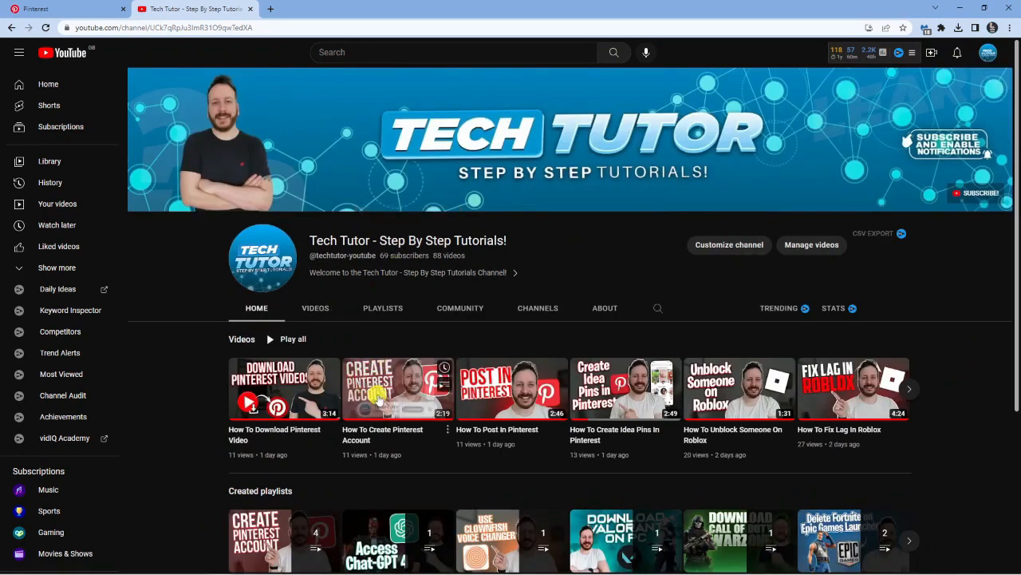
mouse_move(512, 389)
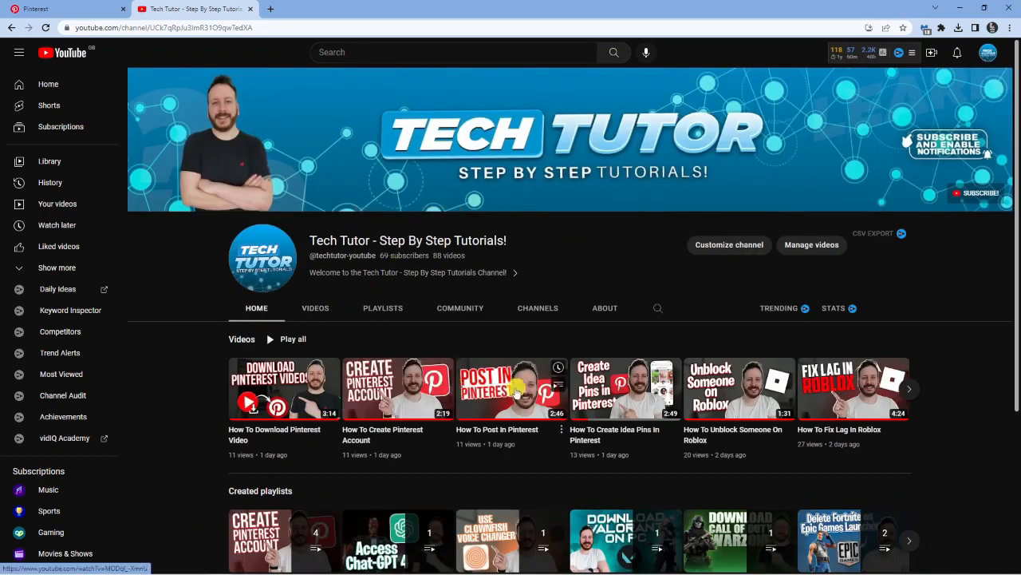
left_click(397, 389)
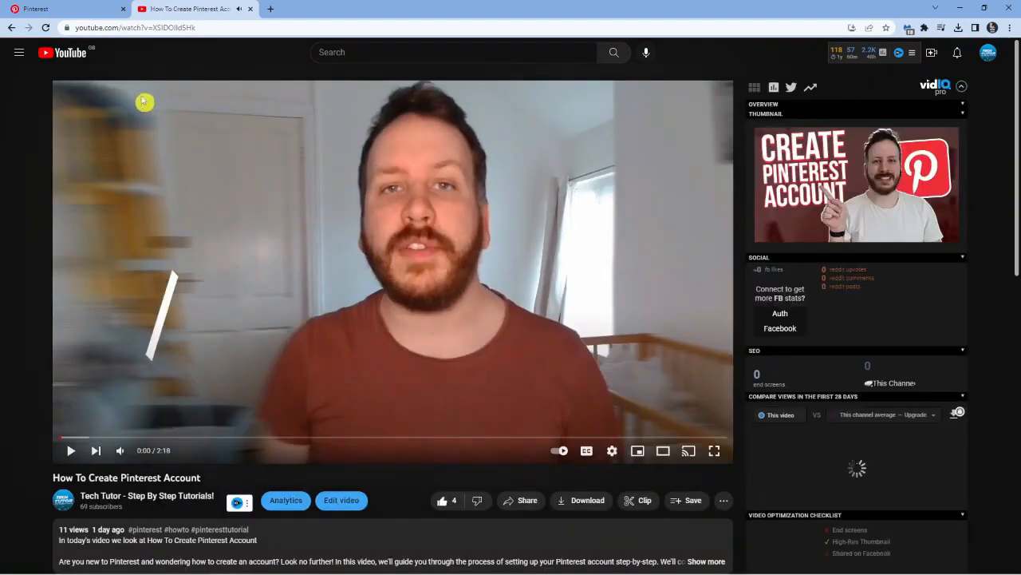
Copy the video's short youtu.be share link from the Share dialog and dismiss it.
scroll("down", 3)
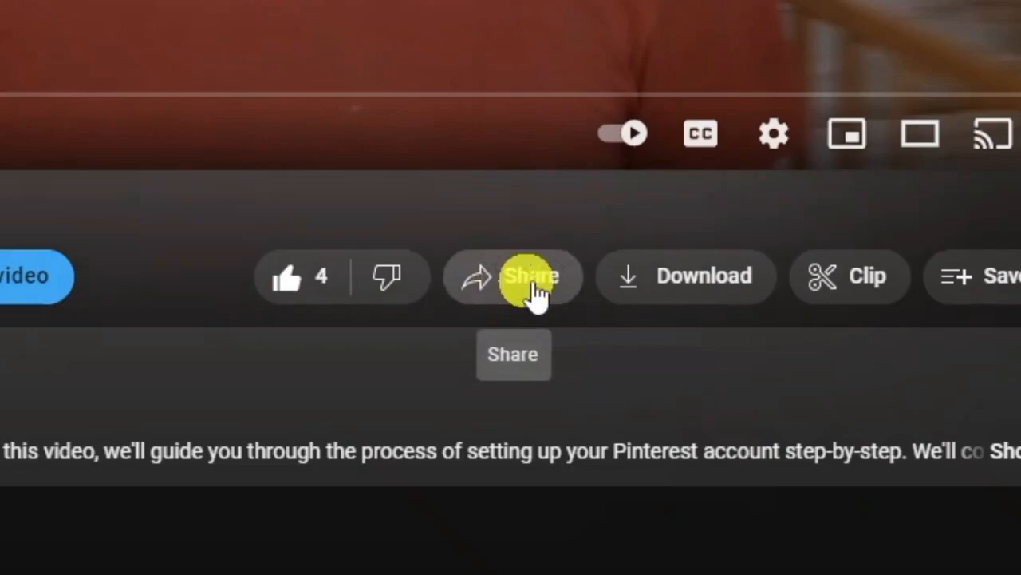
left_click(512, 276)
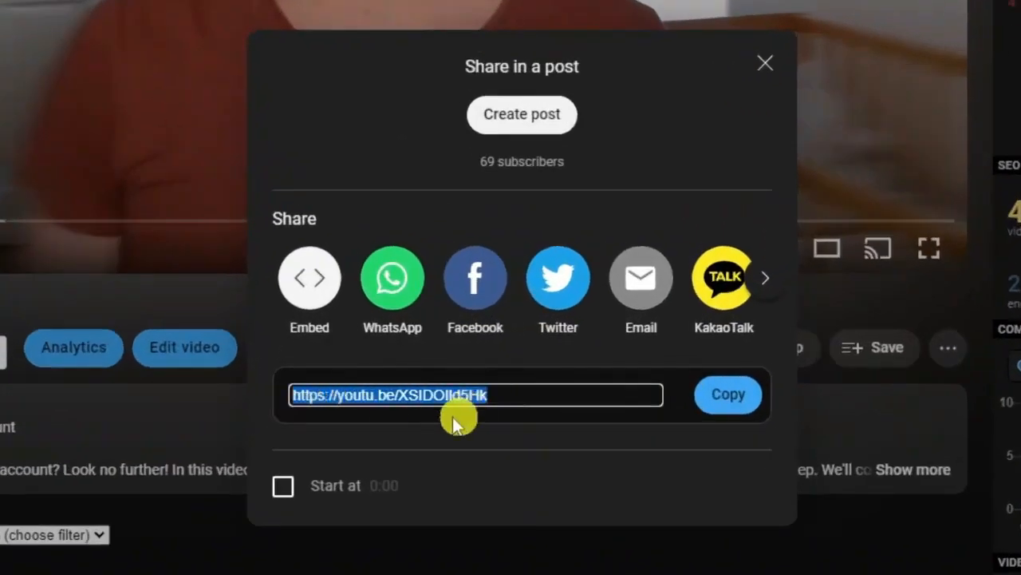
mouse_move(674, 412)
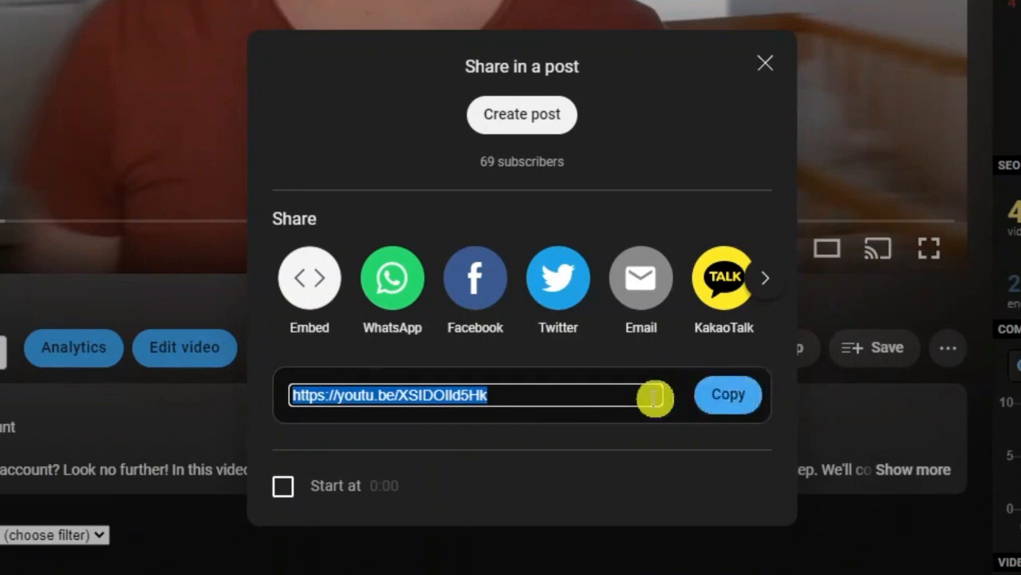
left_click(765, 64)
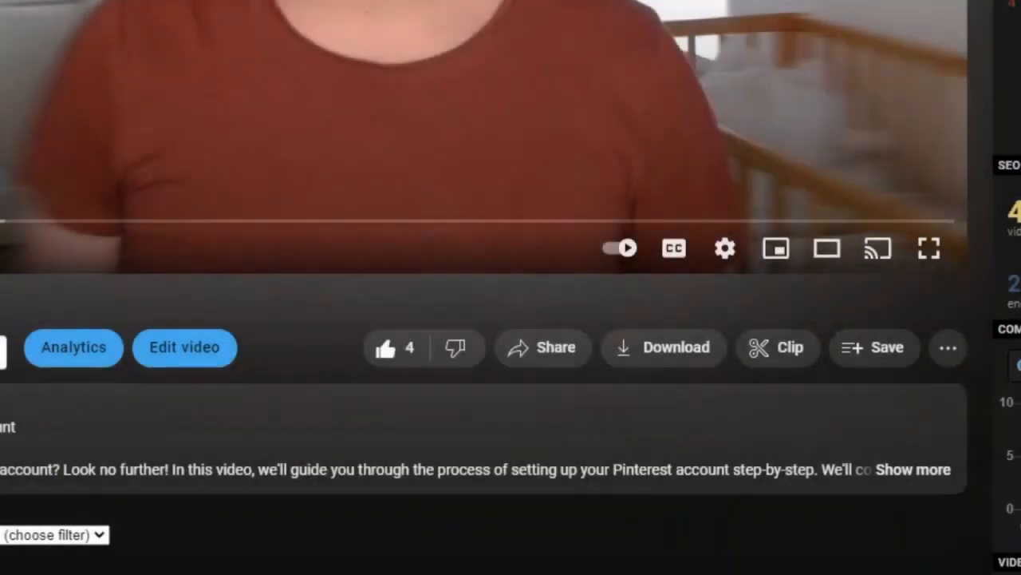
left_click(64, 10)
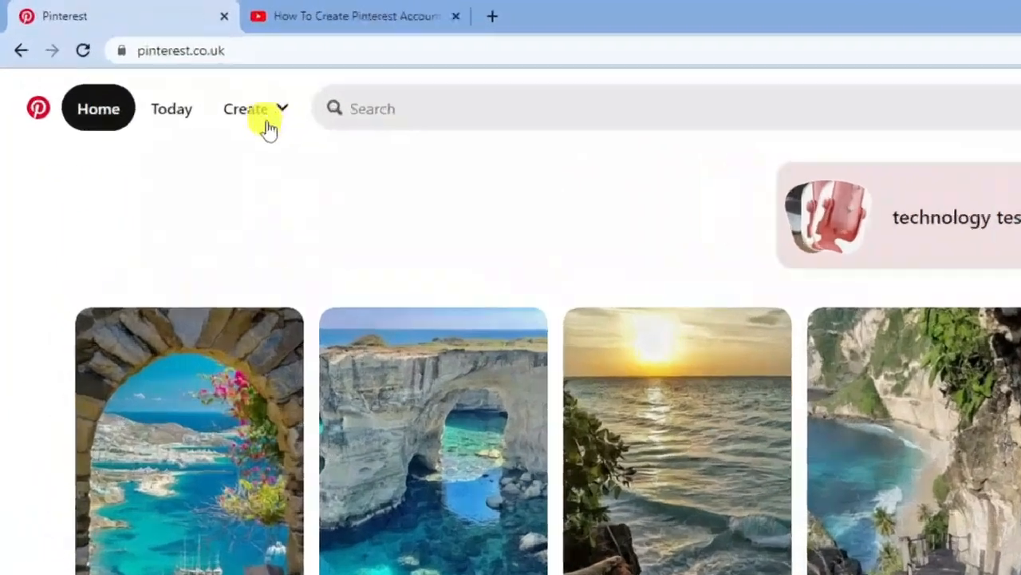
Start a new standard pin from Pinterest's Create menu.
left_click(247, 108)
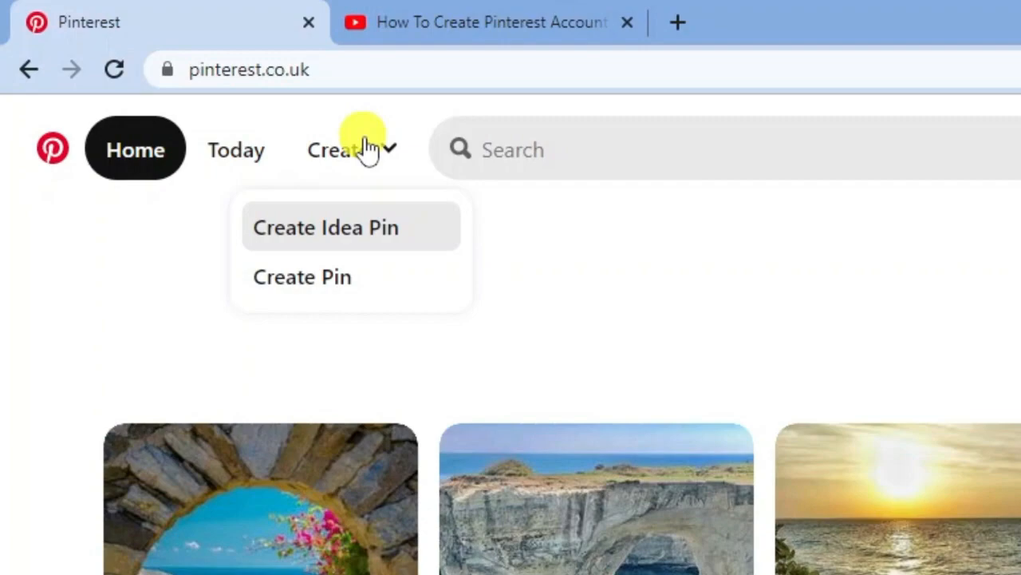
mouse_move(383, 278)
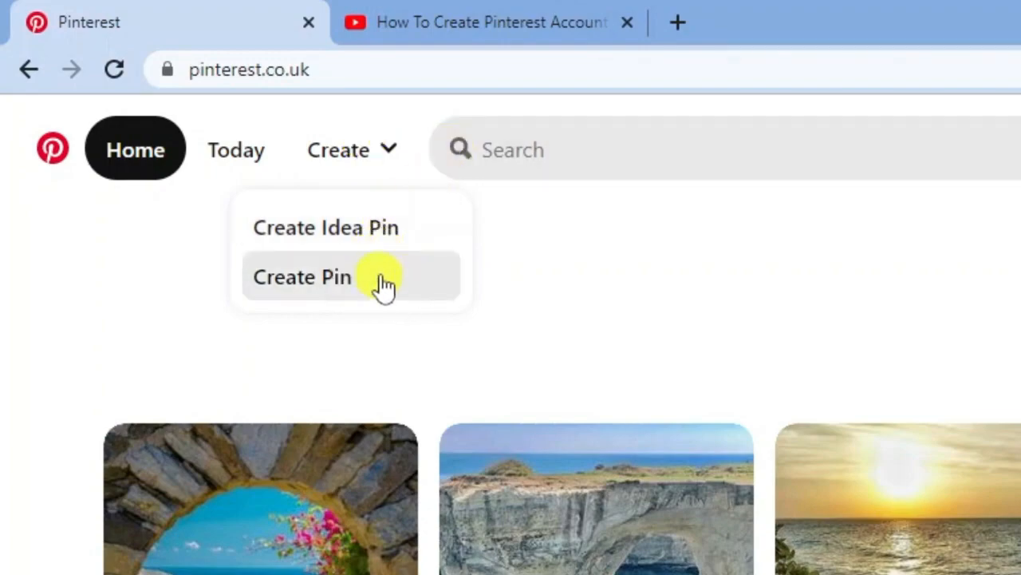
left_click(304, 278)
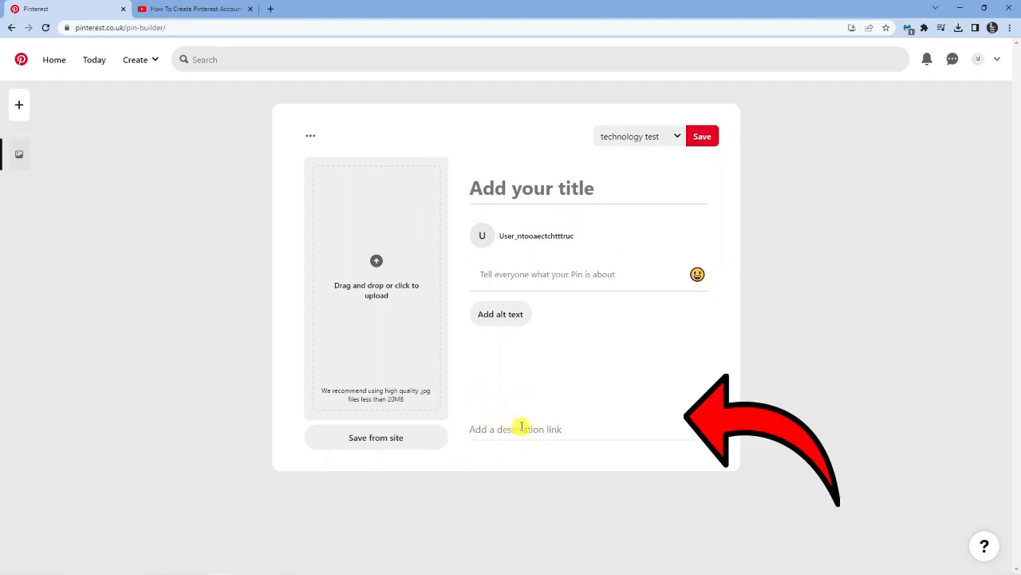
left_click(516, 427)
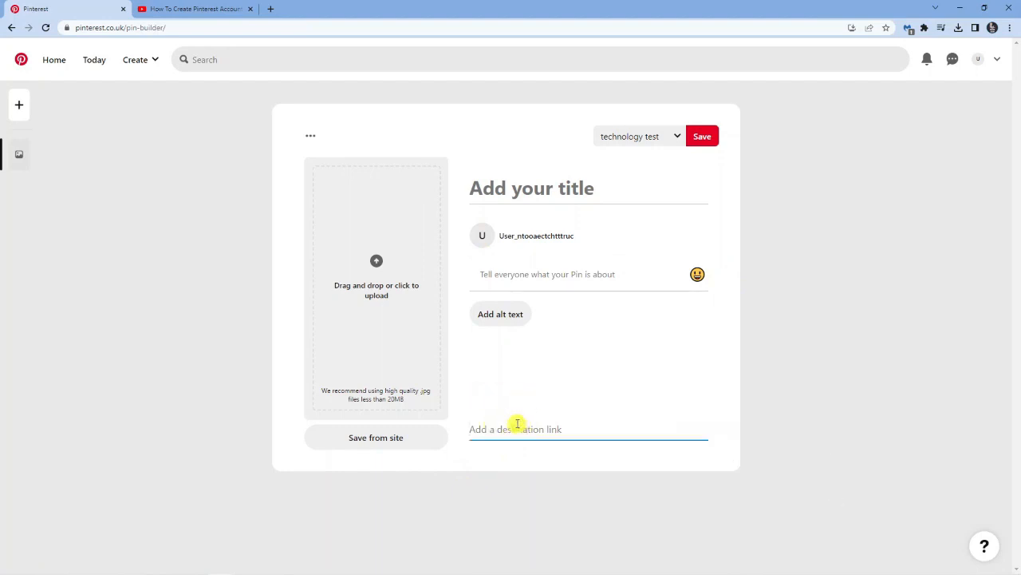
type("https://youtu.be/XSIDOIld5Hk")
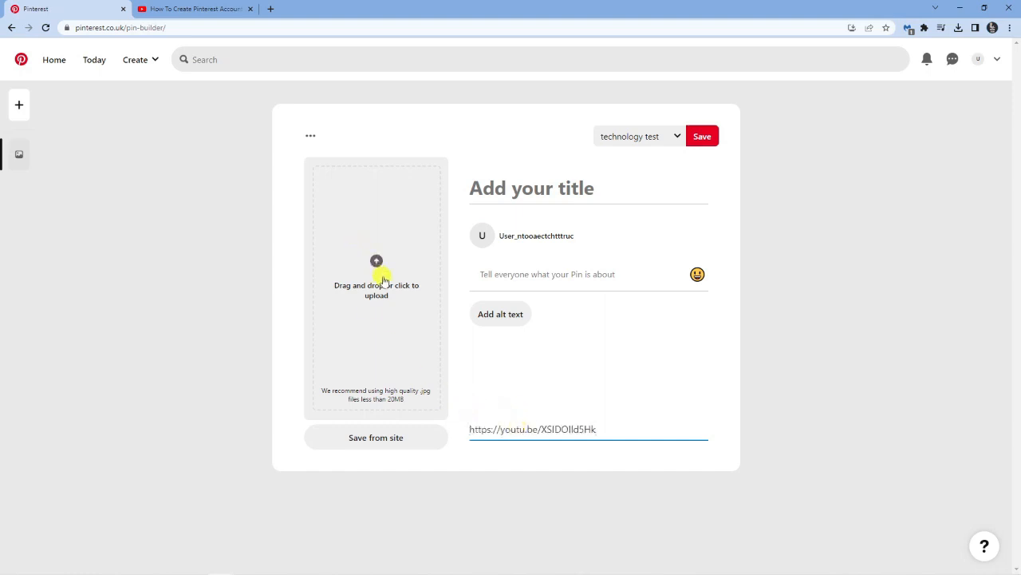
mouse_move(447, 284)
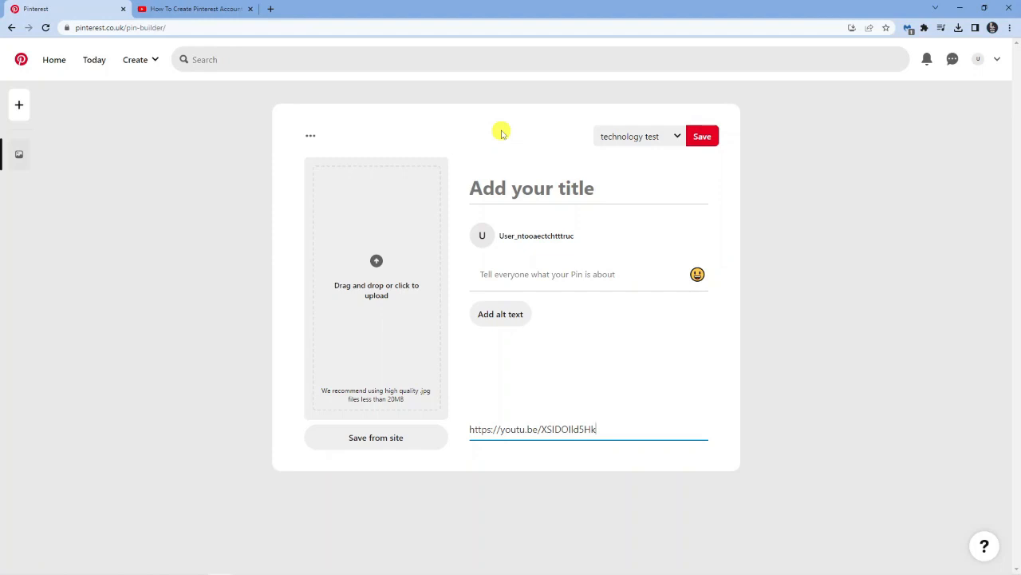
mouse_move(642, 415)
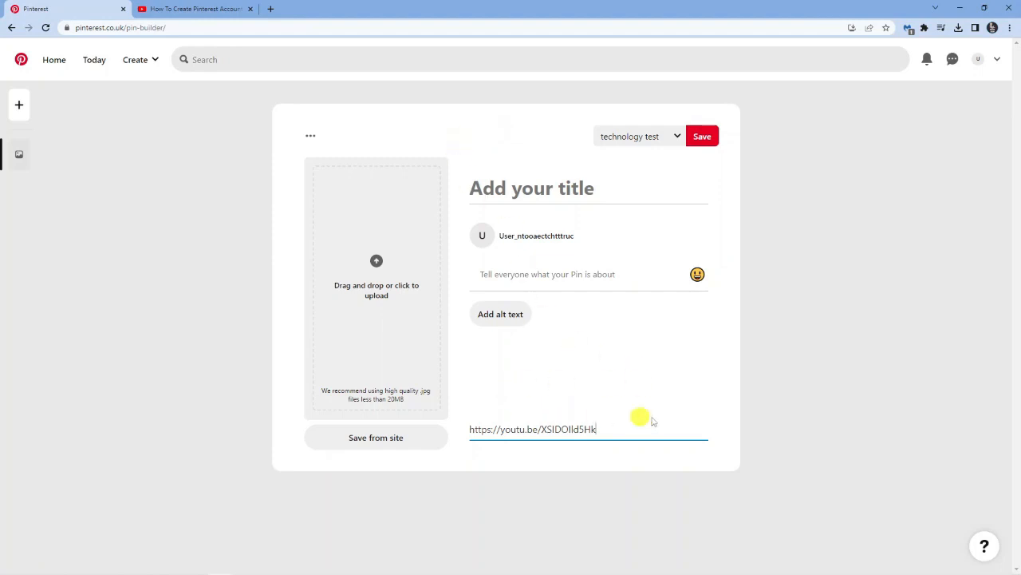
mouse_move(391, 252)
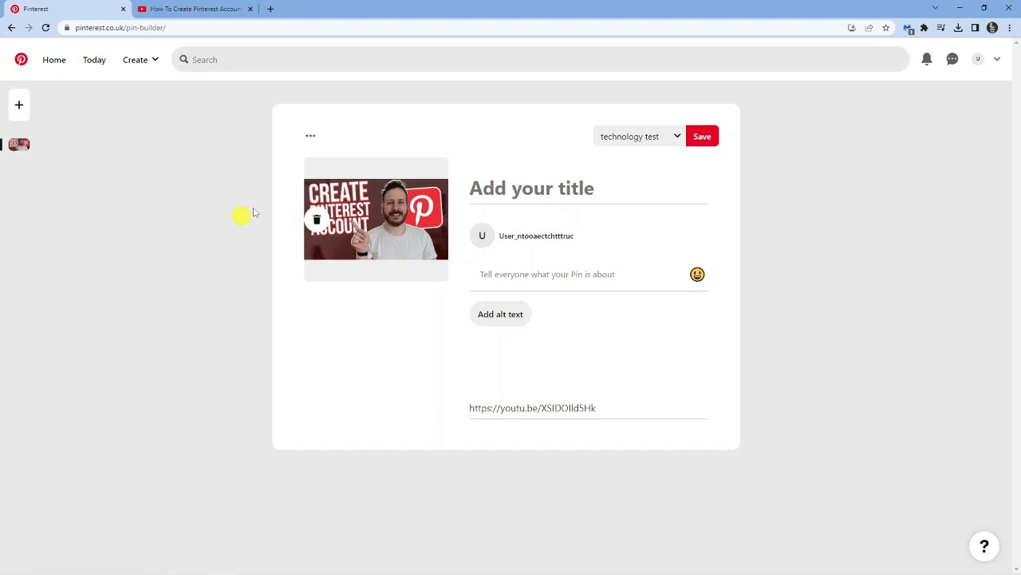
mouse_move(414, 491)
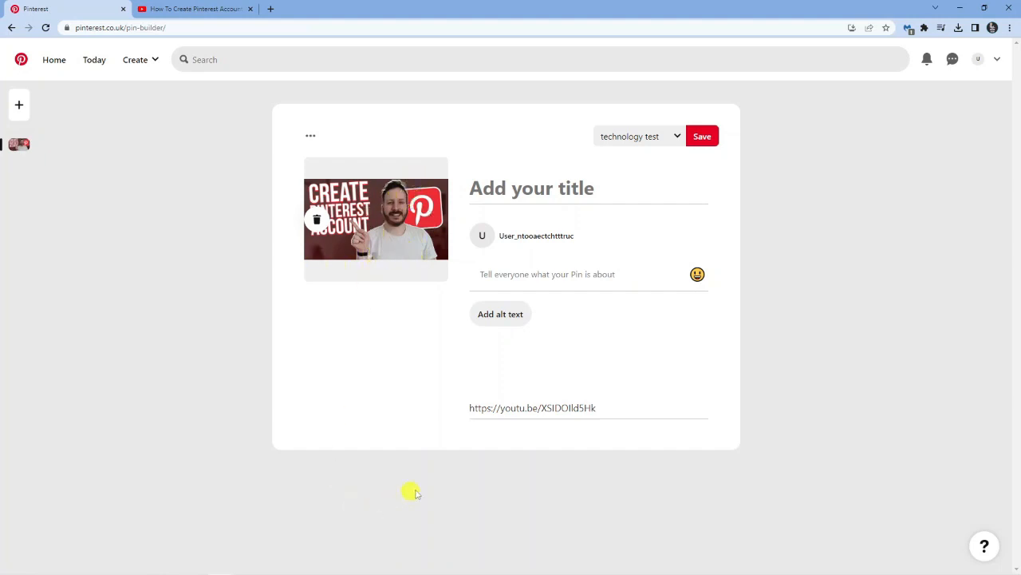
Title the pin 'test' and give it the placeholder description 'vhcvhchgcjccg'.
left_click(531, 188)
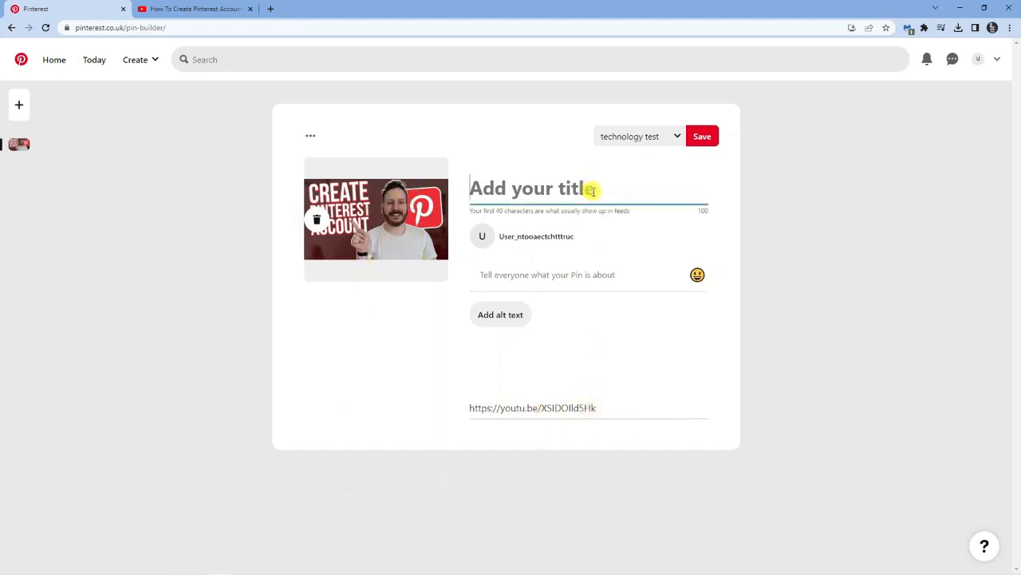
type("C")
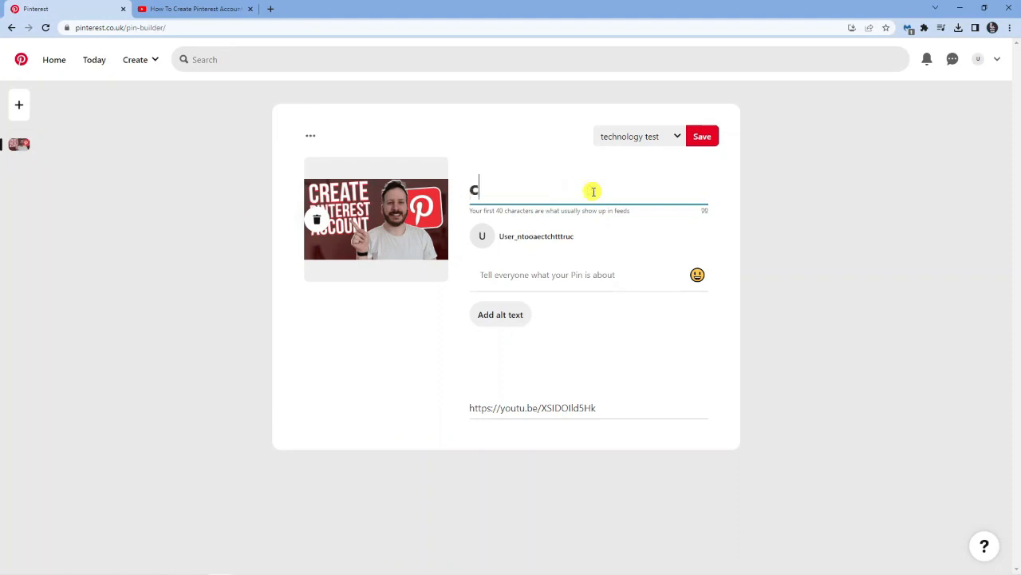
key("Backspace")
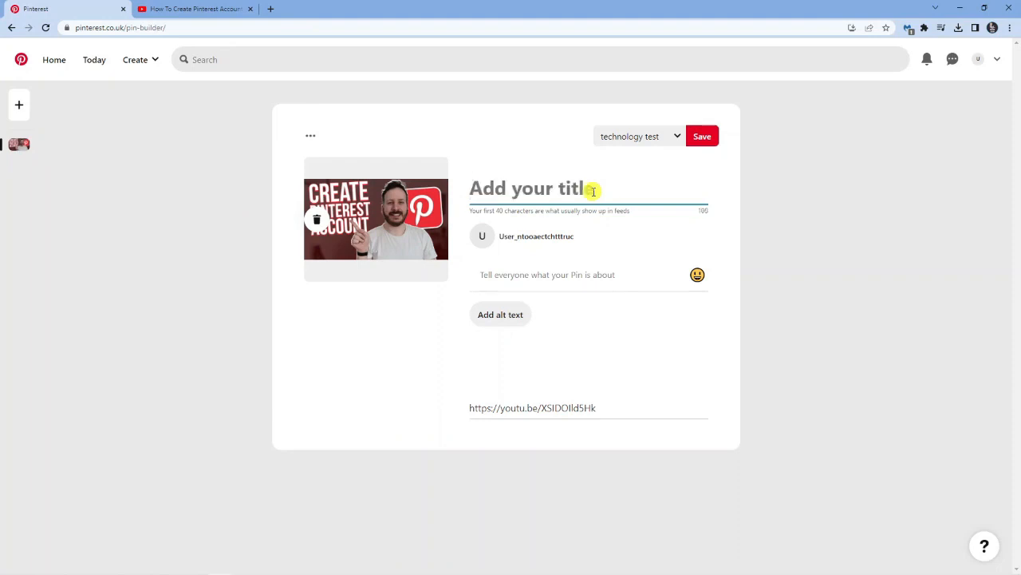
type("test")
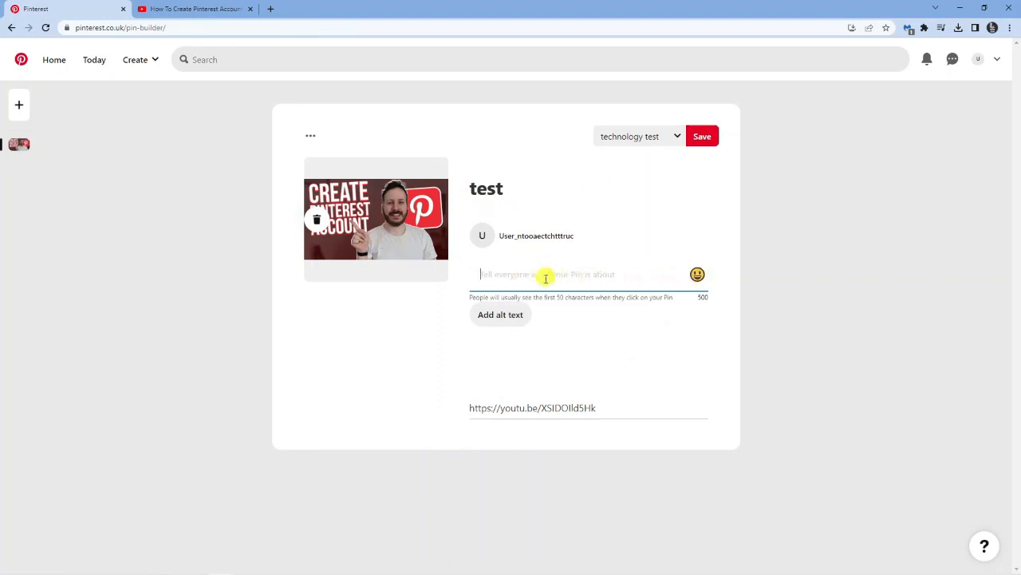
type("vhcvhchgcjccg")
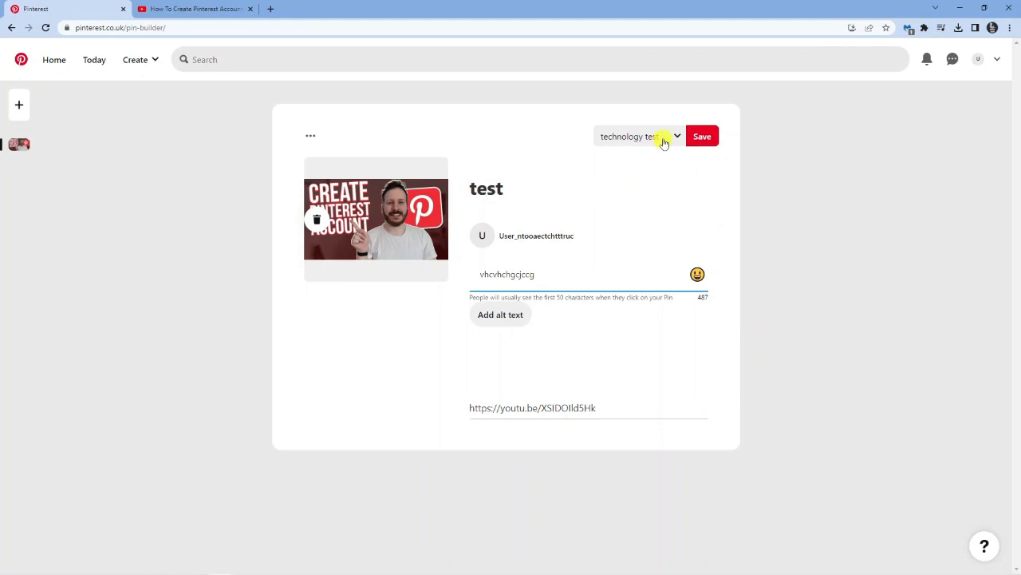
Choose 'technology test' as the board to save the pin to.
left_click(638, 135)
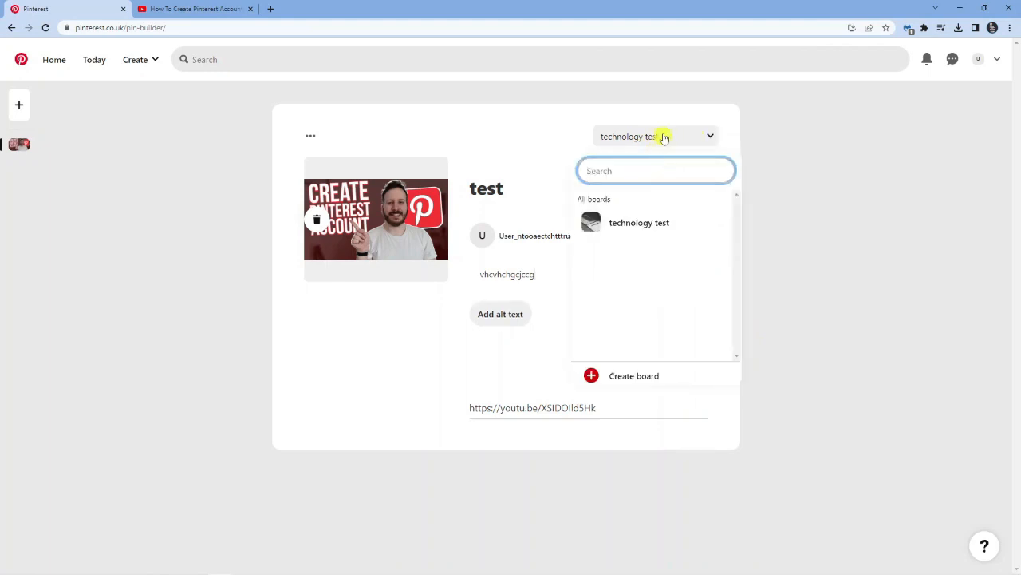
left_click(638, 222)
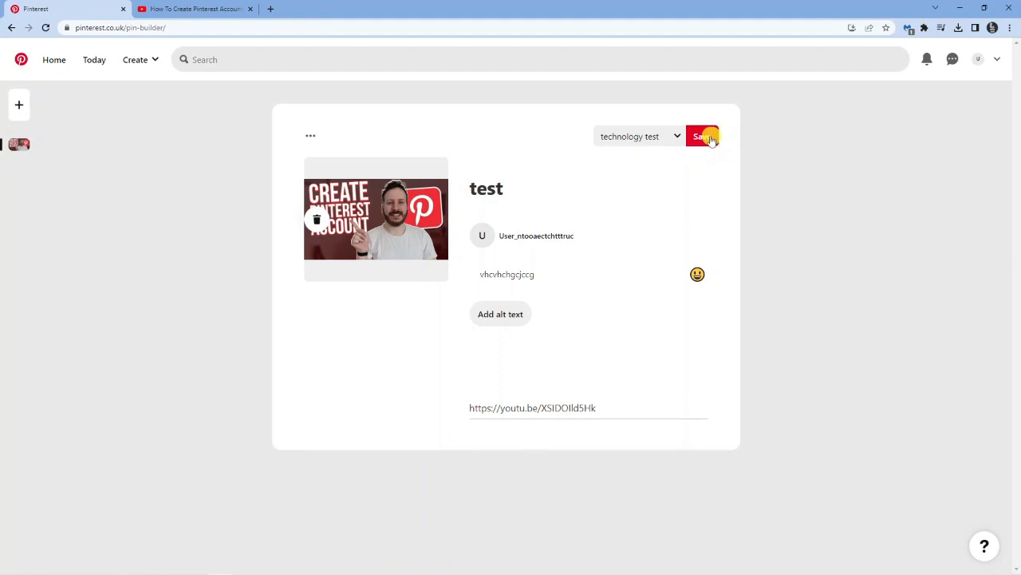
Save the pin to the technology test board.
left_click(702, 136)
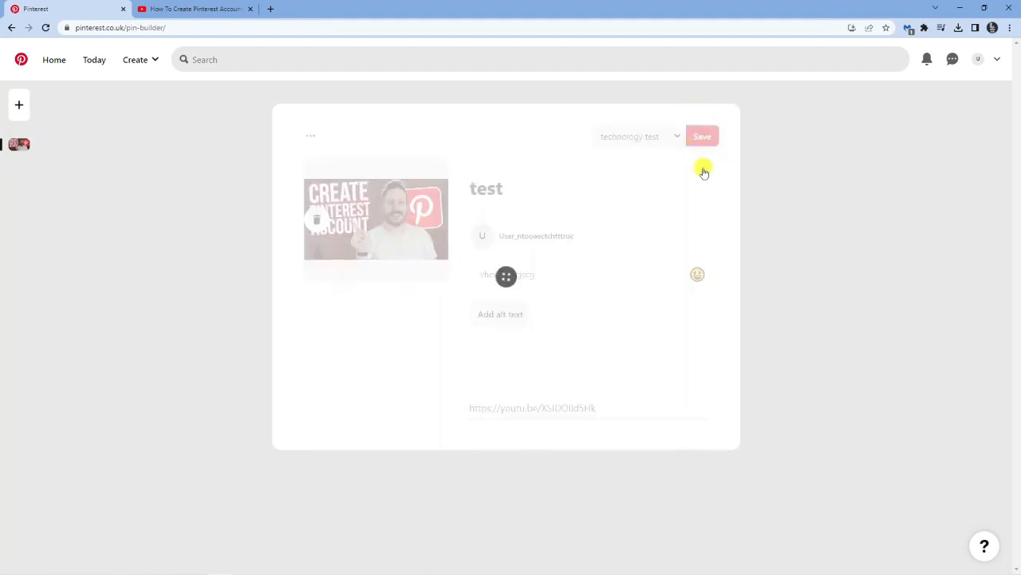
left_click(702, 135)
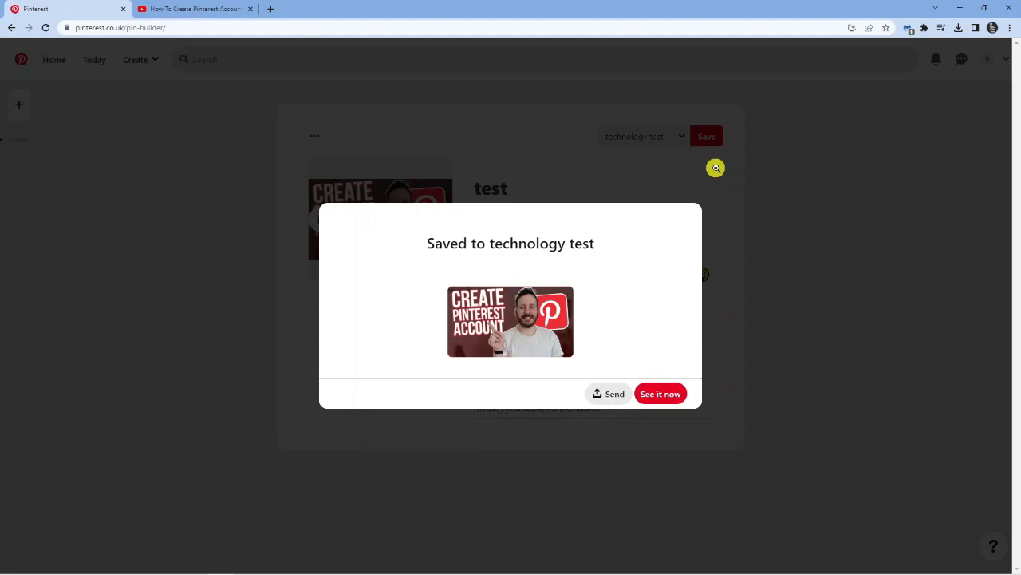
mouse_move(695, 259)
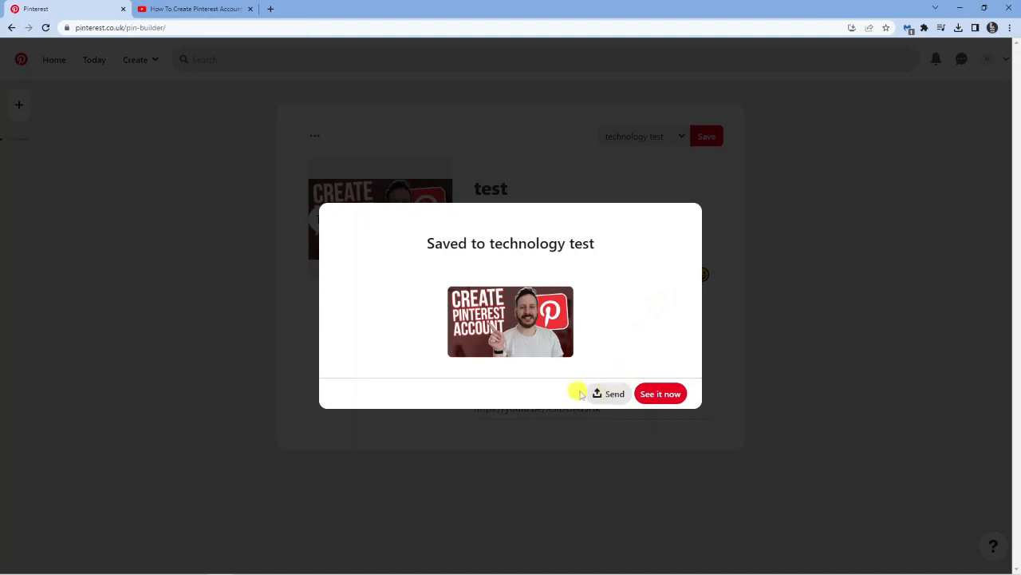
mouse_move(667, 374)
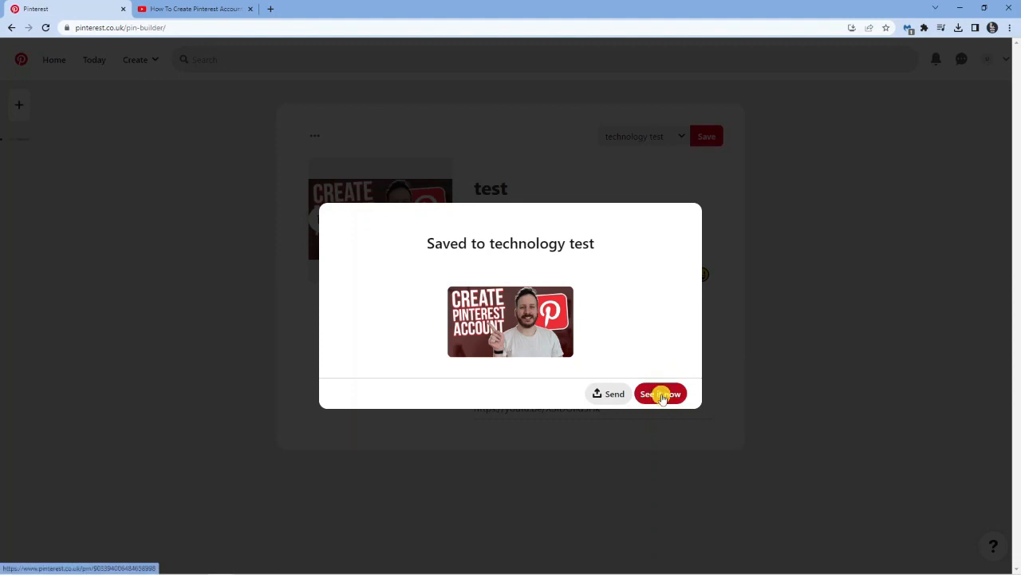
View the saved pin and follow its youtu.be link to the YouTube video.
left_click(661, 393)
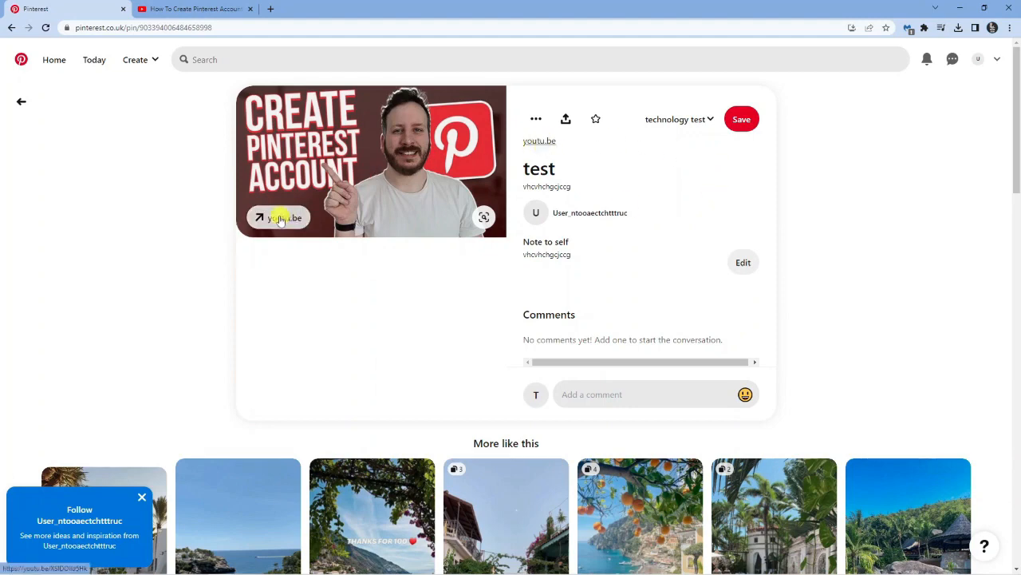
left_click(284, 217)
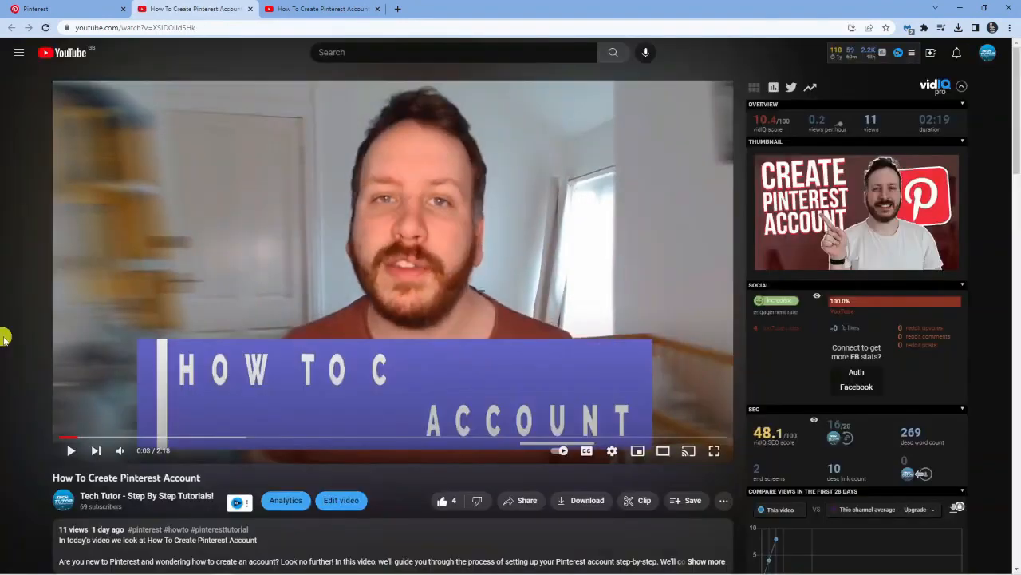